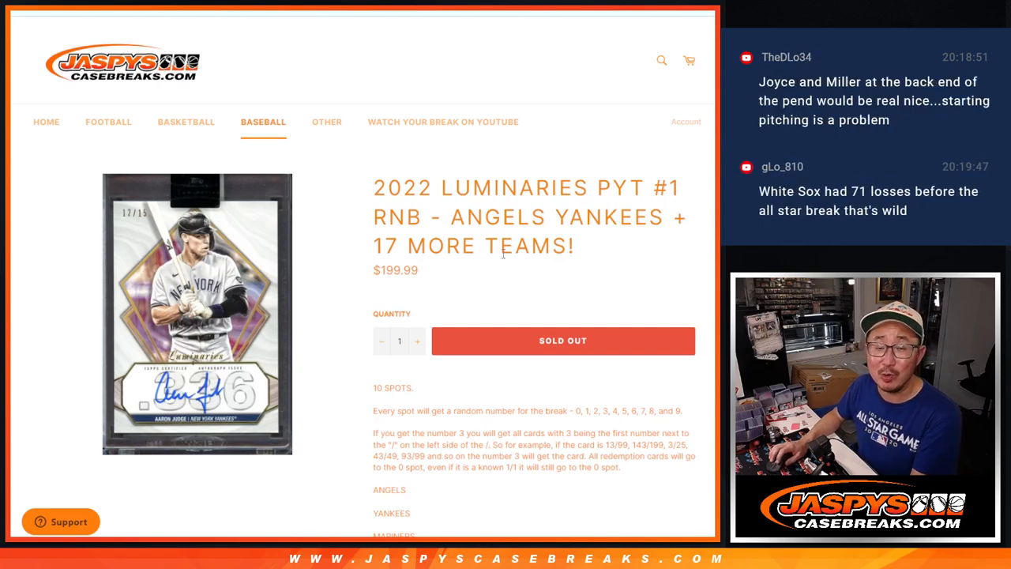
mouse_move(594, 248)
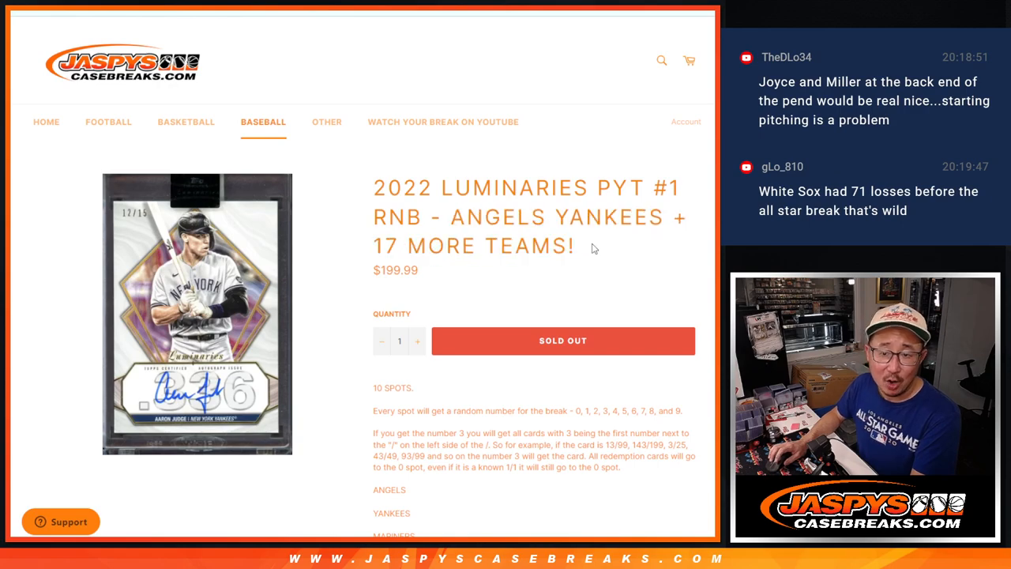
mouse_move(608, 242)
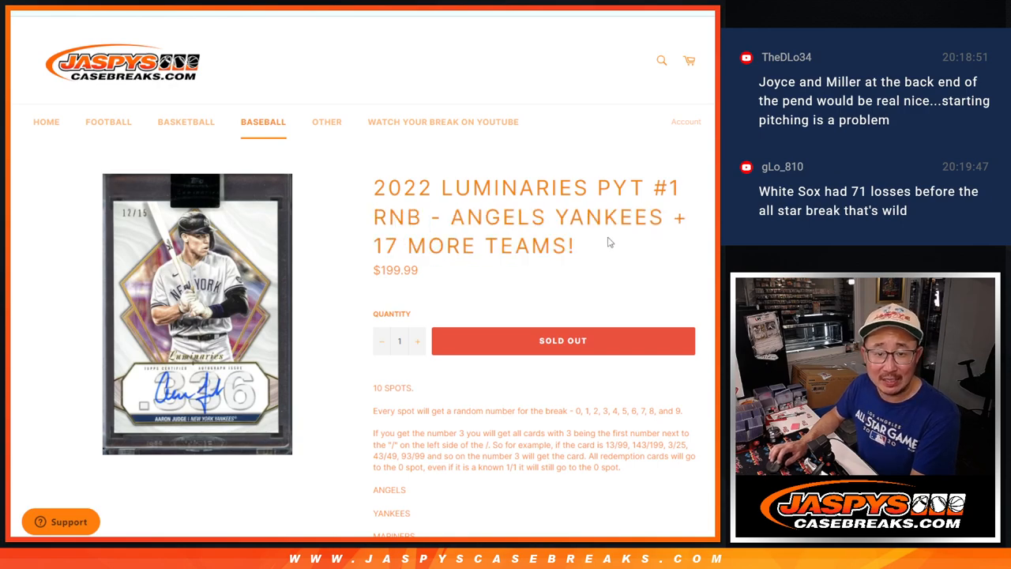
- Review the 10 spots rules and highlight the Angels, Yankees and Mariners team lines
scroll(down, 3)
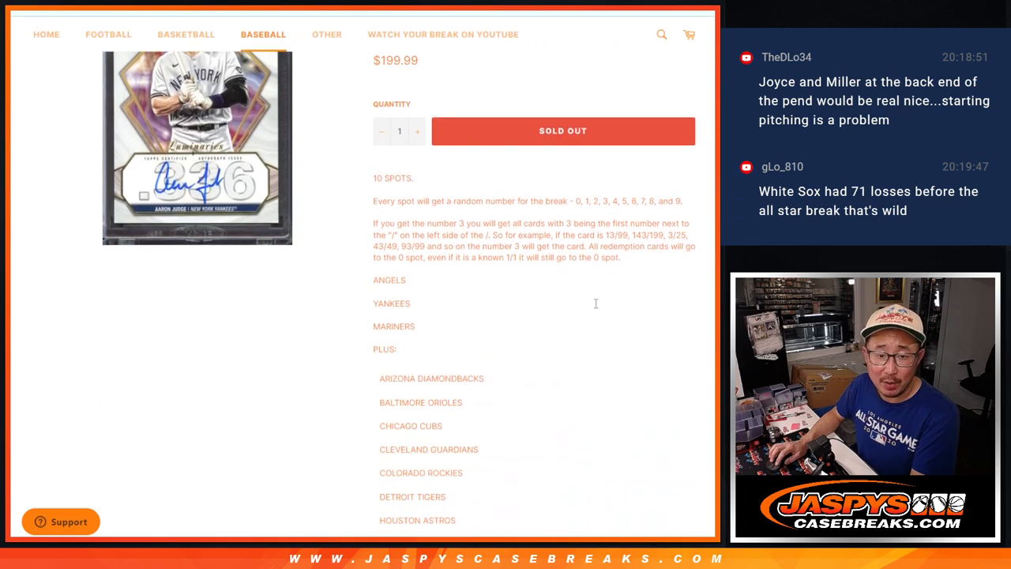
scroll(down, 3)
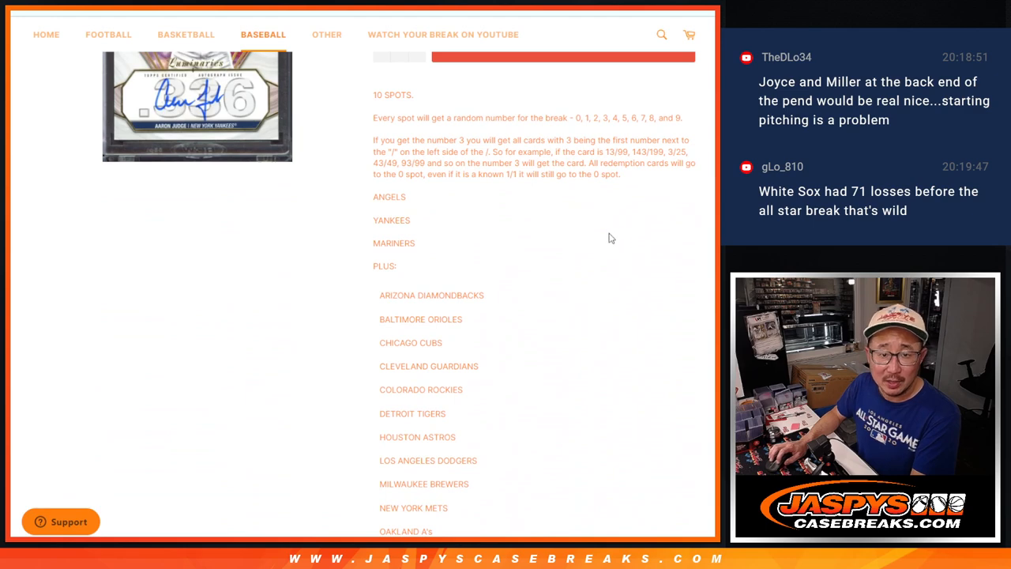
mouse_move(387, 195)
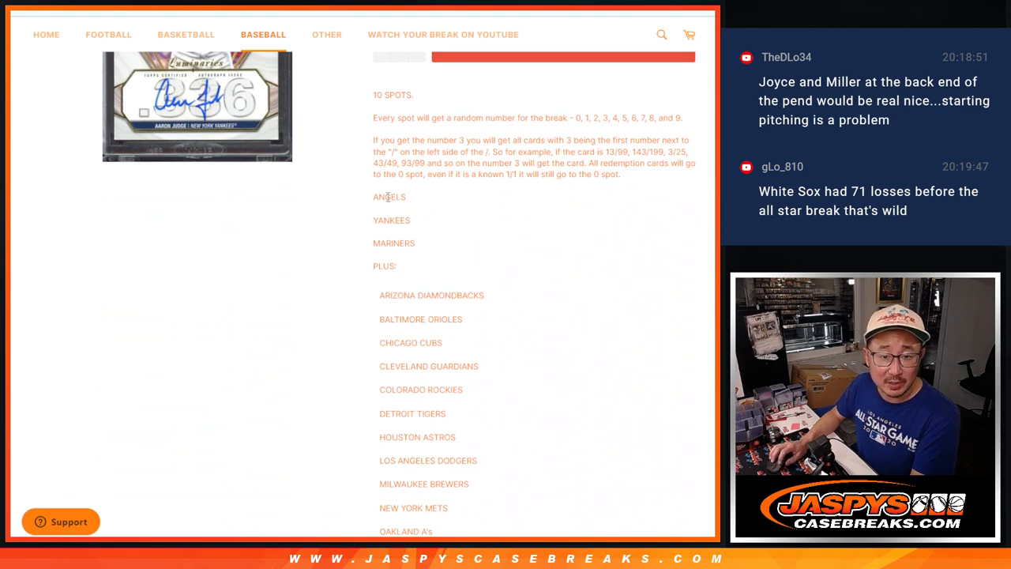
drag(383, 196, 411, 243)
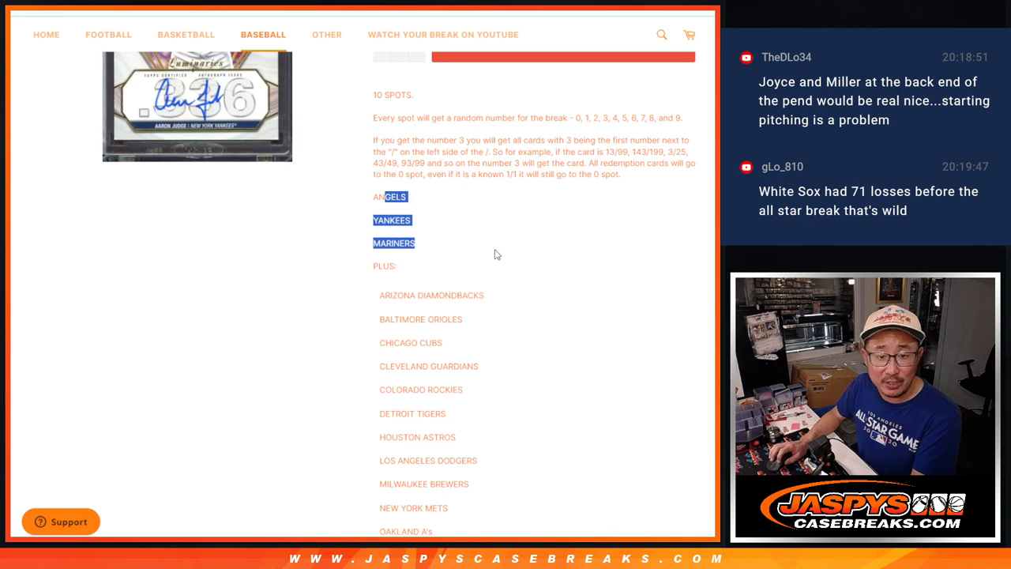
scroll(down, 3)
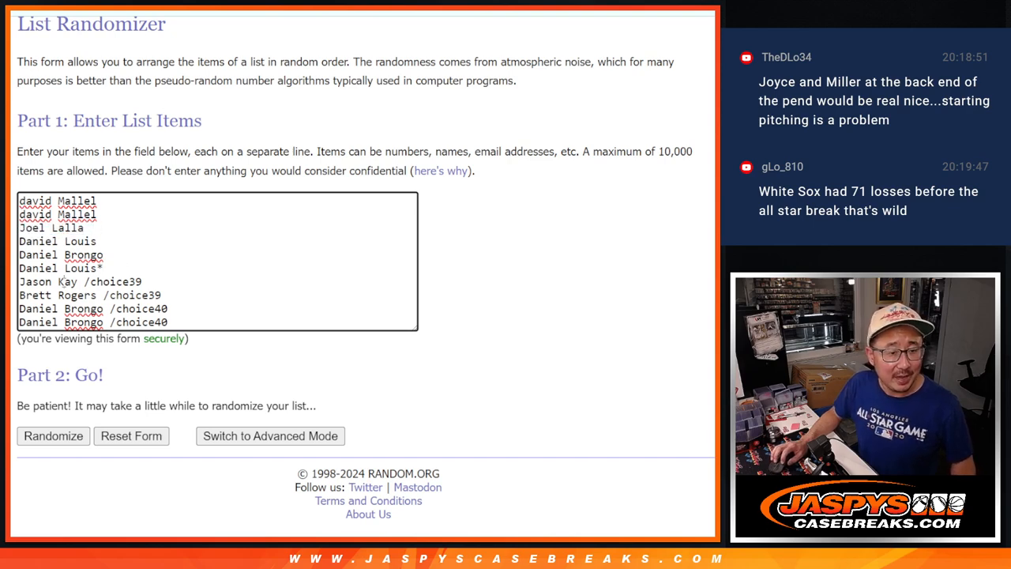
mouse_move(252, 285)
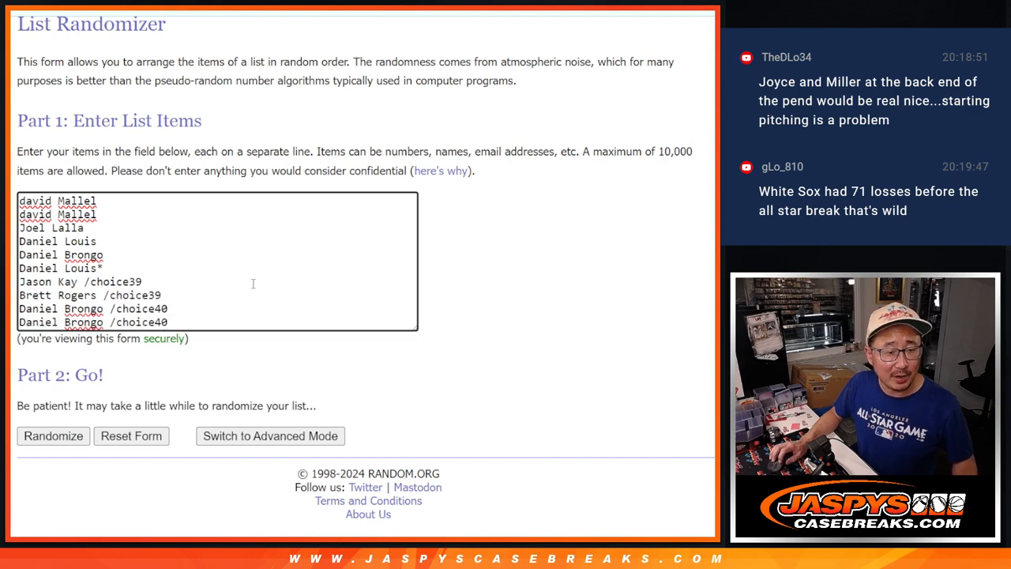
mouse_move(360, 100)
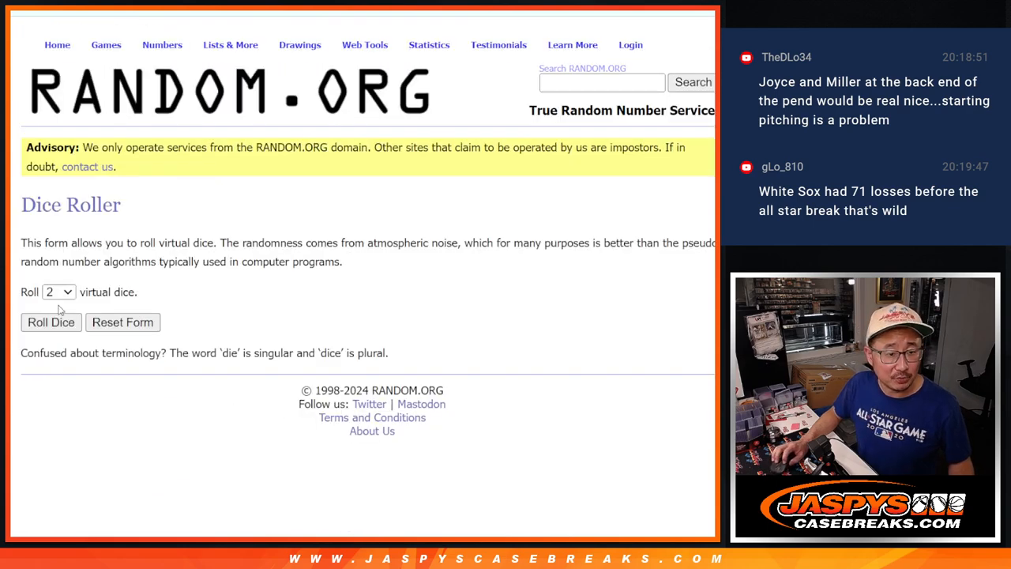
- Roll two dice on the Dice Roller to decide how many times to shuffle the list
click(51, 322)
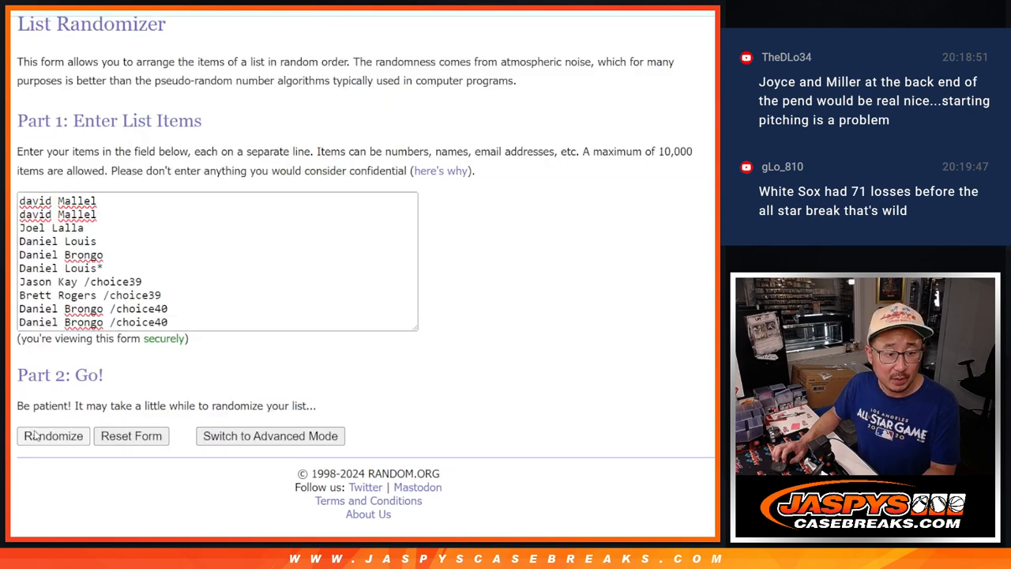
- Randomize the ten-name participant list repeatedly until it has been shuffled ten times
click(54, 436)
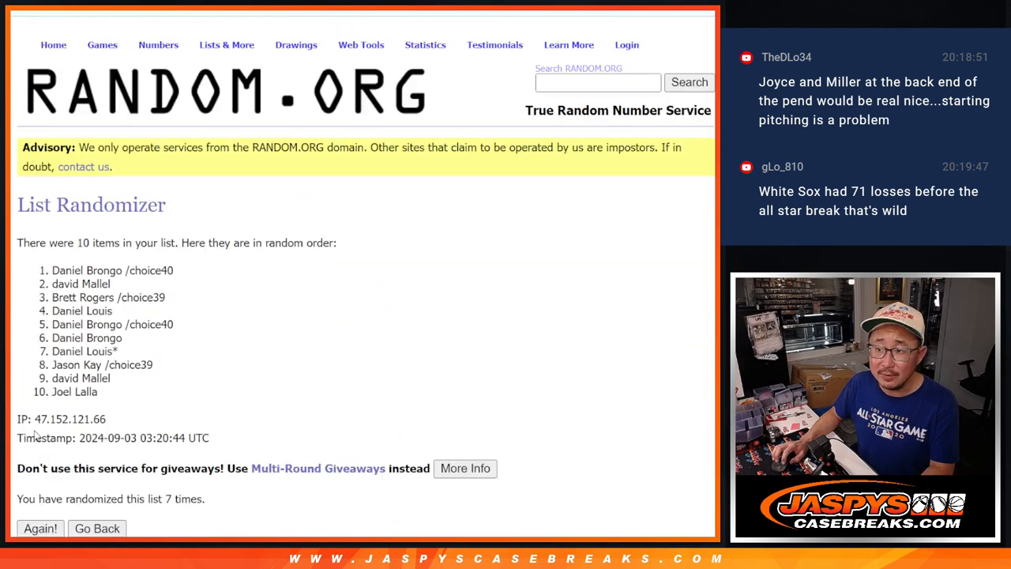
click(40, 527)
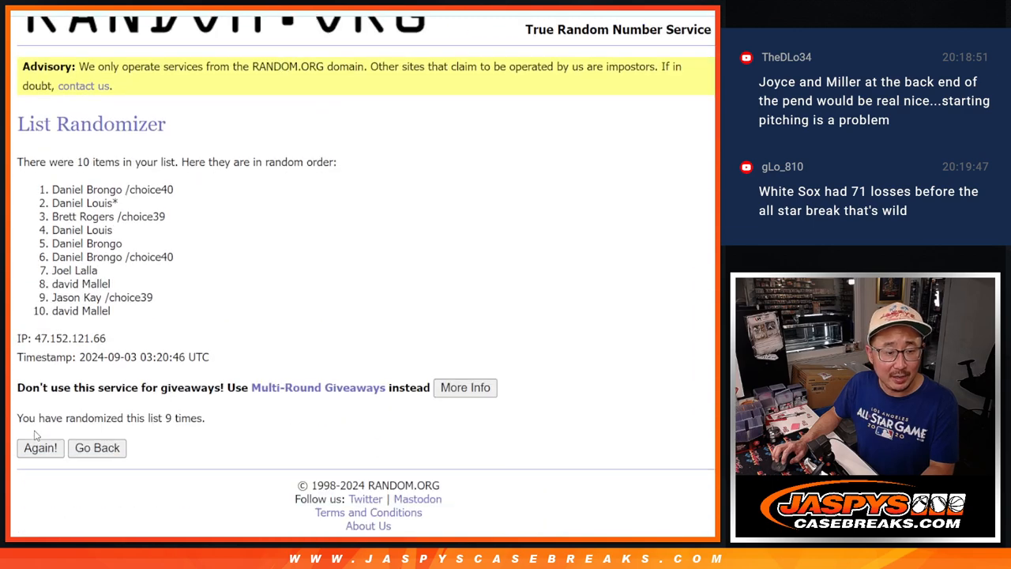
click(39, 449)
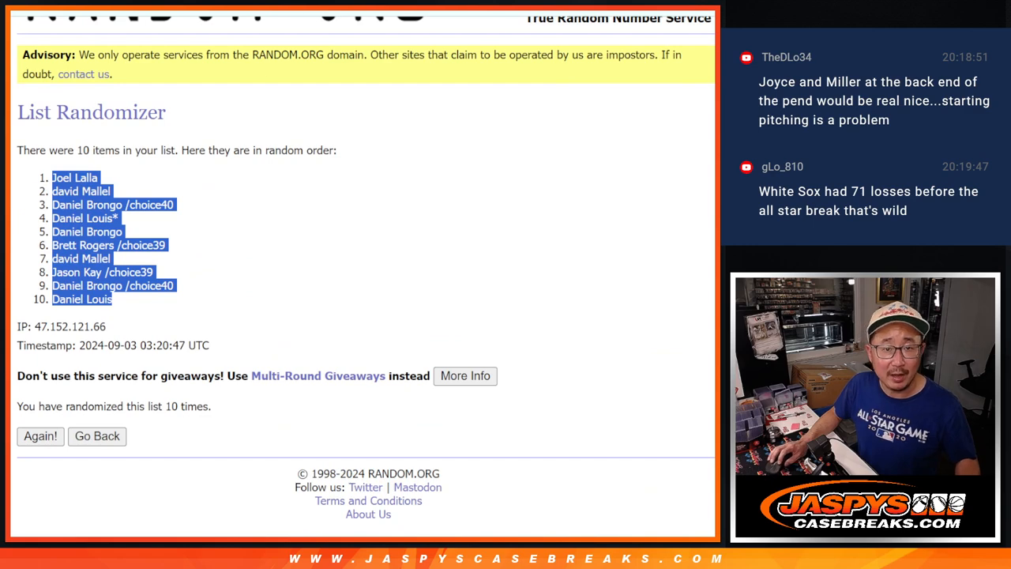
- Paste the final participant order into column A of the RNB tab
click(142, 67)
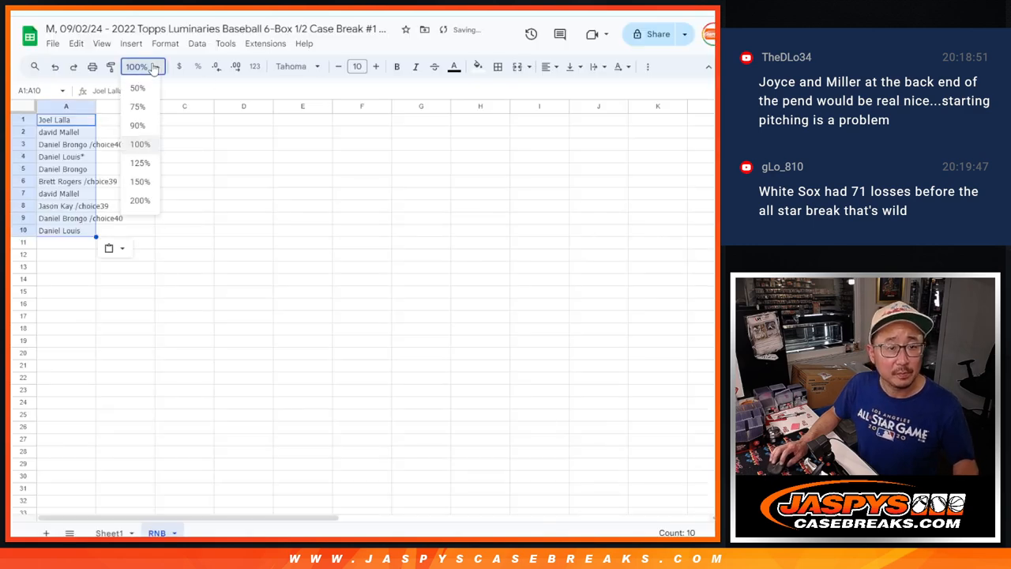
click(139, 199)
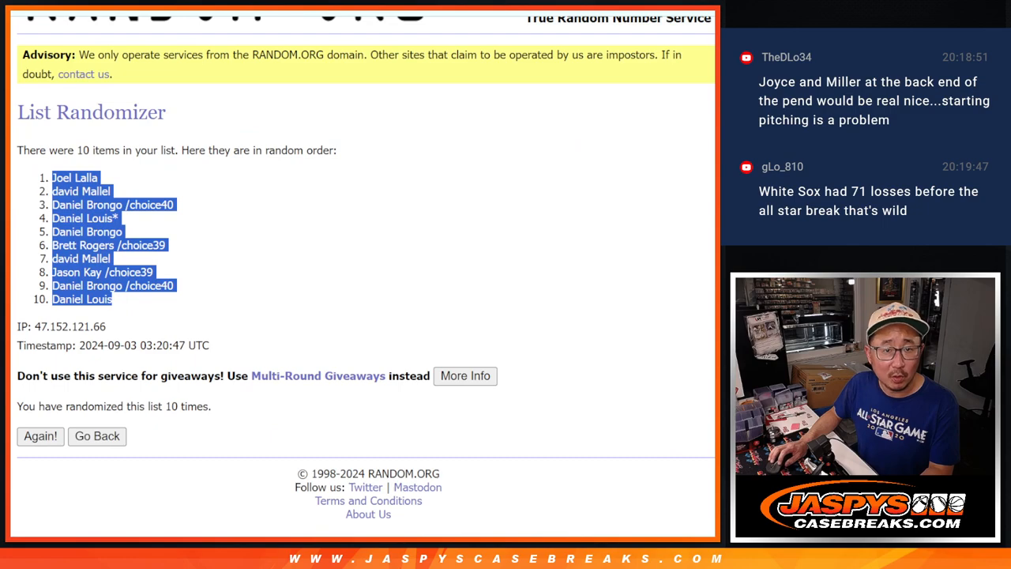
- Enter the numbers 0–9 in the list box and randomize them repeatedly for column B
click(96, 436)
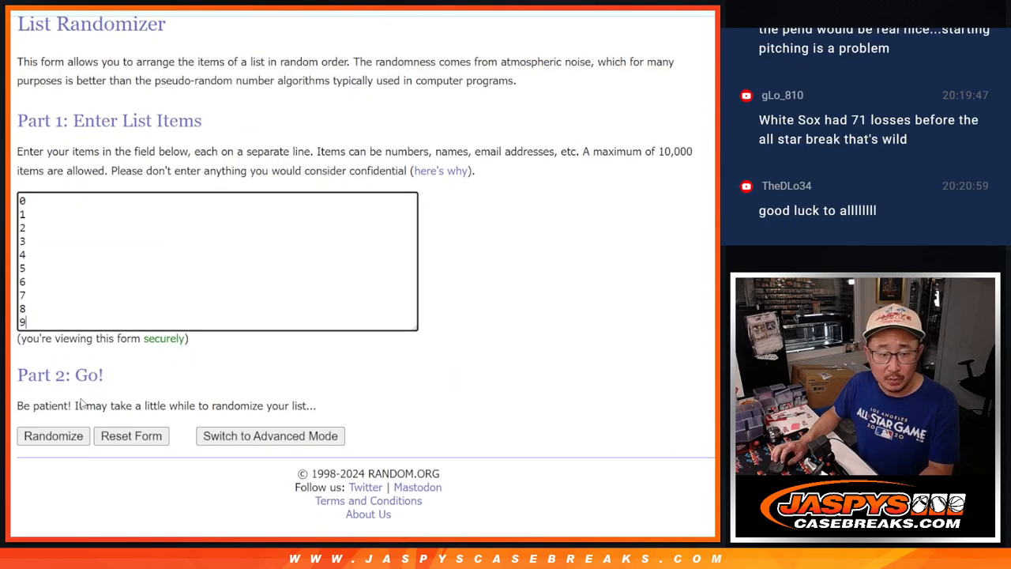
click(53, 437)
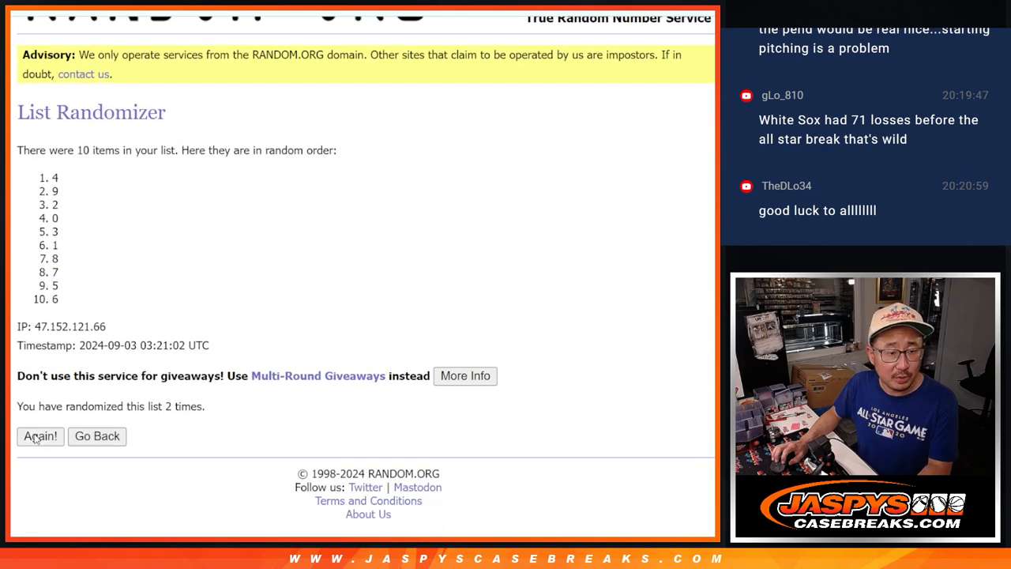
click(41, 436)
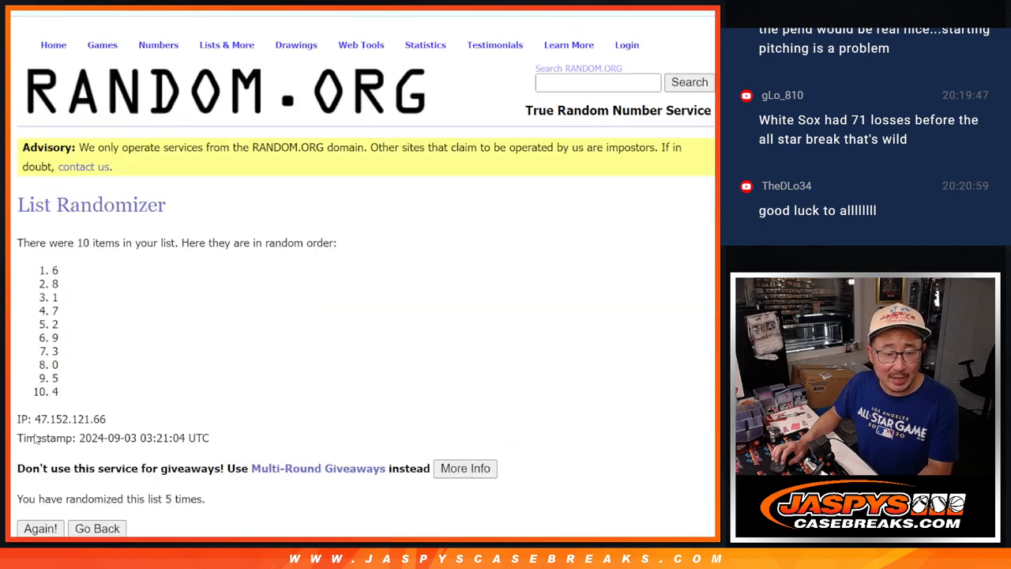
click(39, 528)
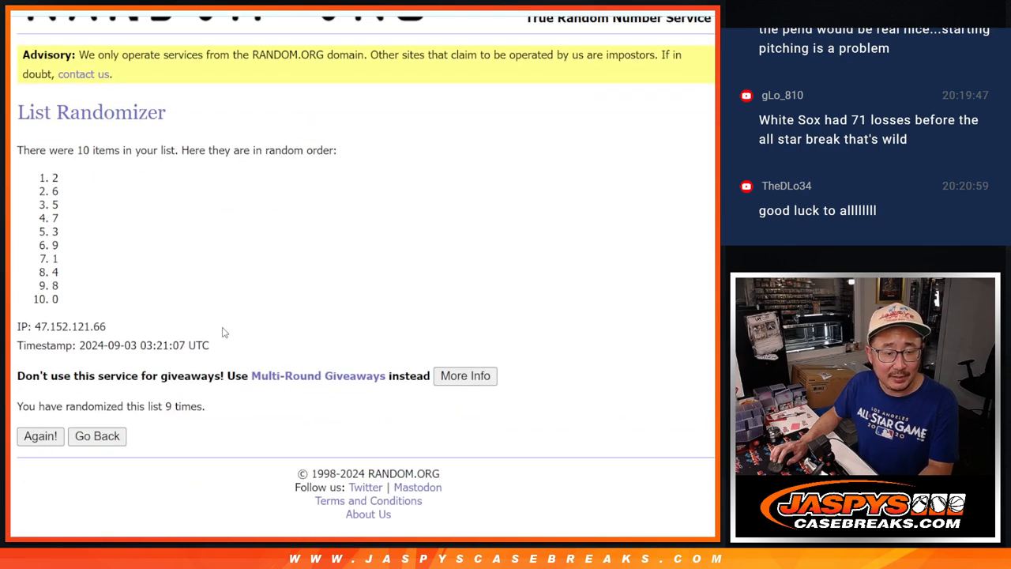
click(40, 436)
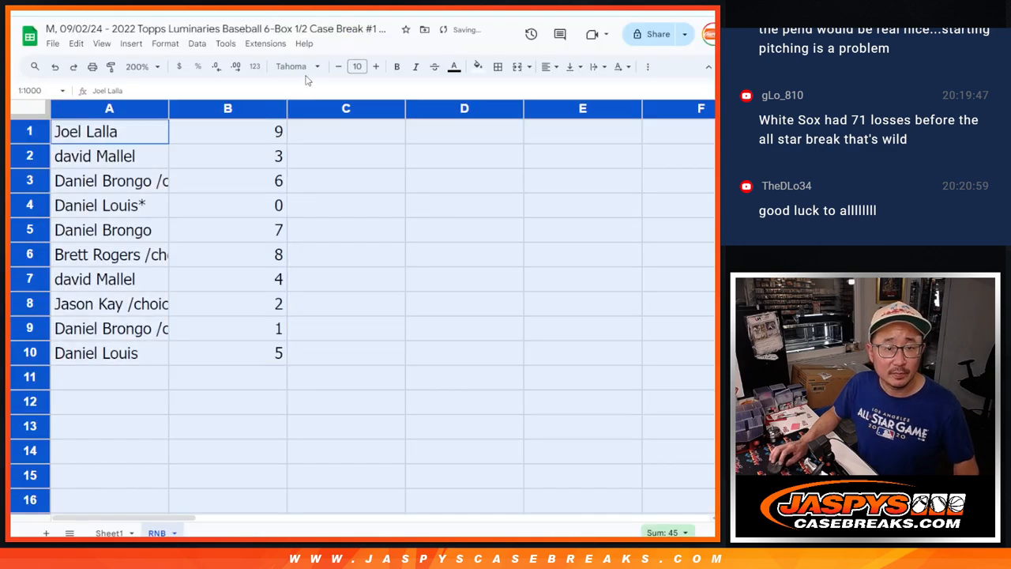
- Sort A1:B10 by column B ascending so participants run from number 0 to 9
click(357, 67)
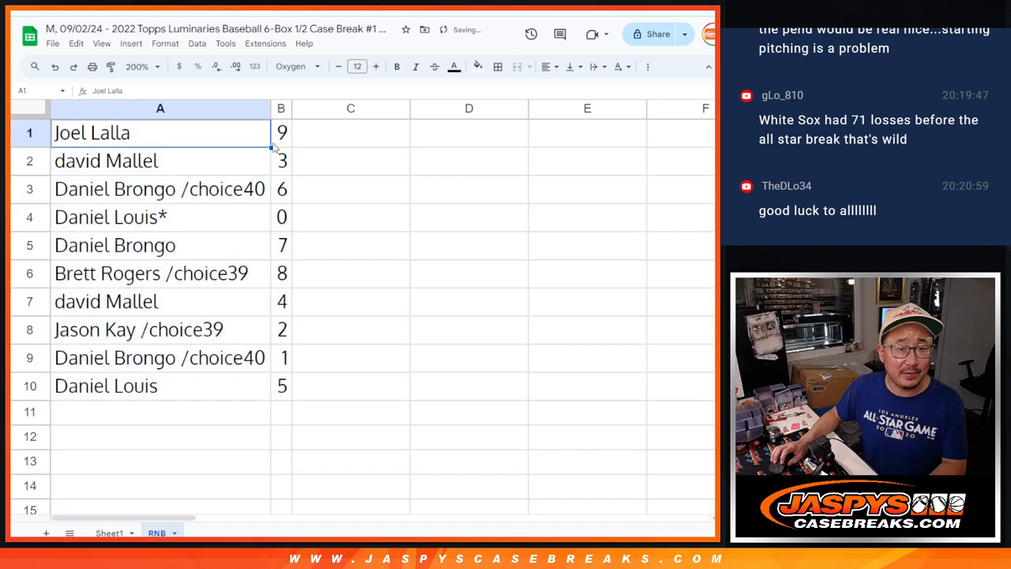
click(162, 189)
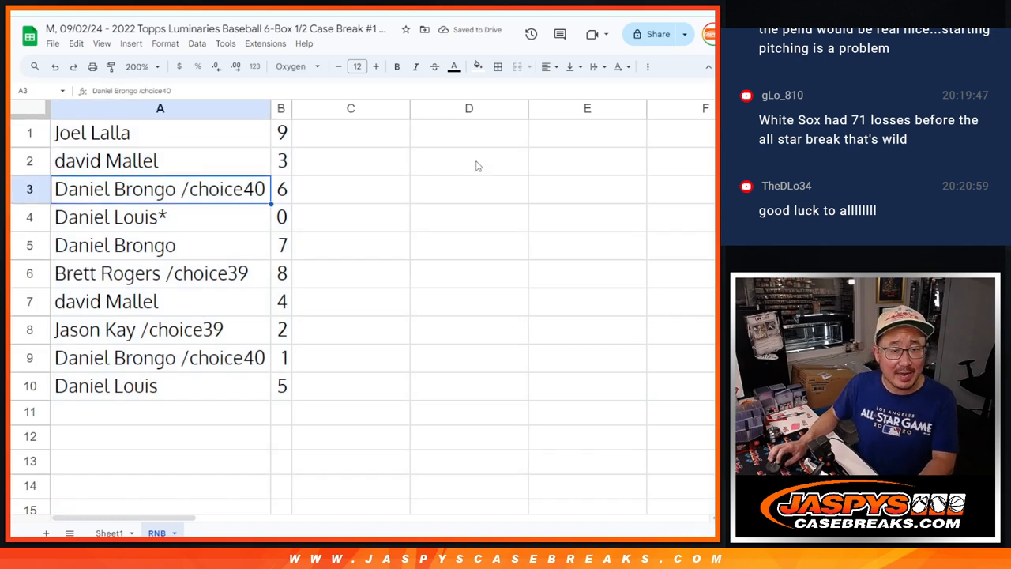
click(161, 217)
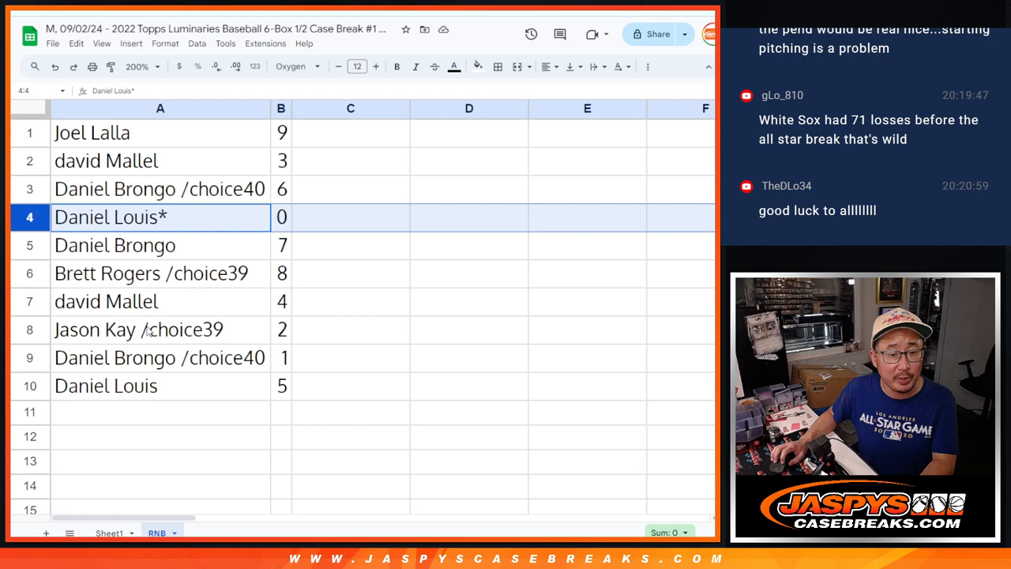
click(161, 357)
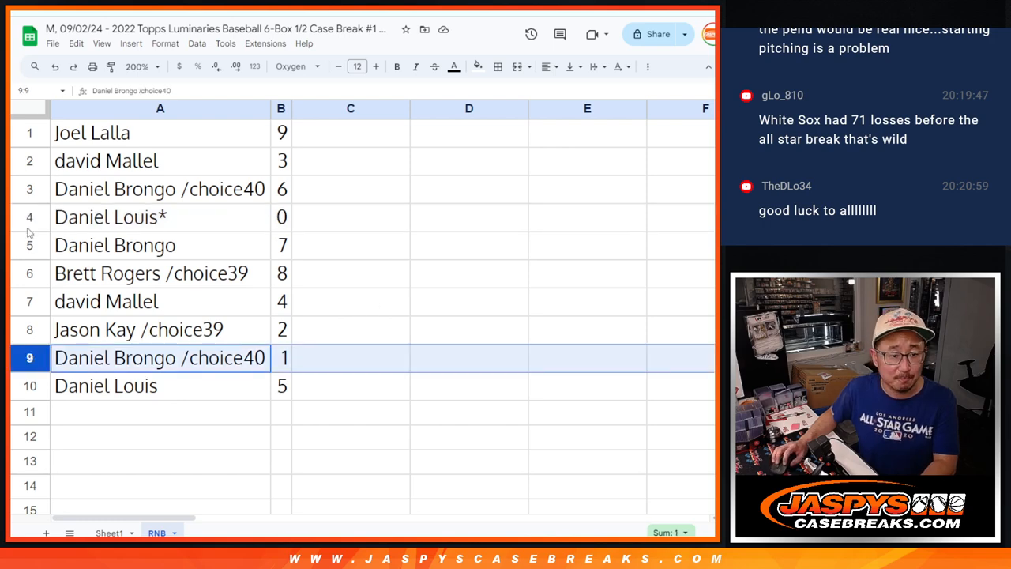
click(160, 272)
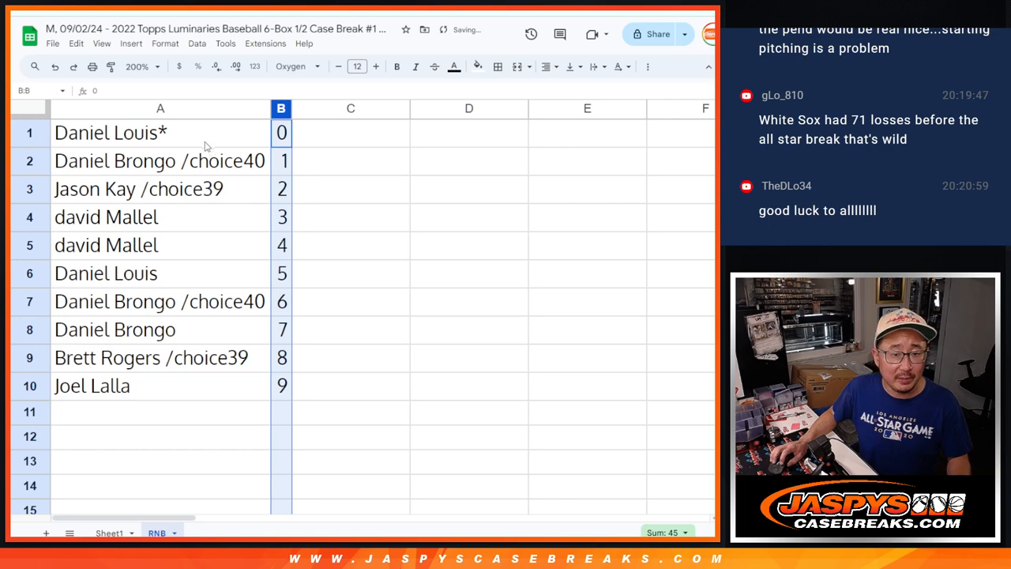
click(496, 66)
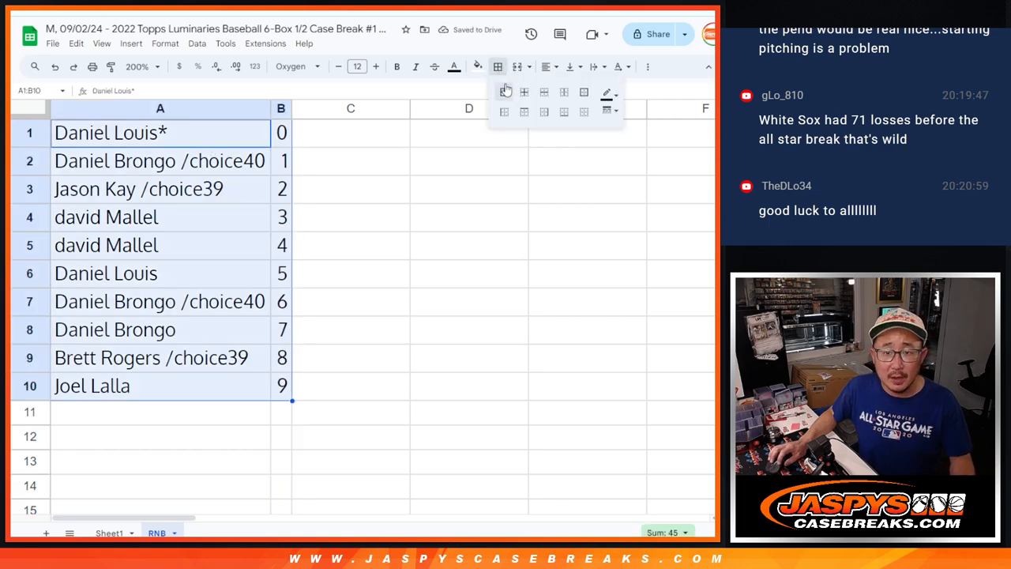